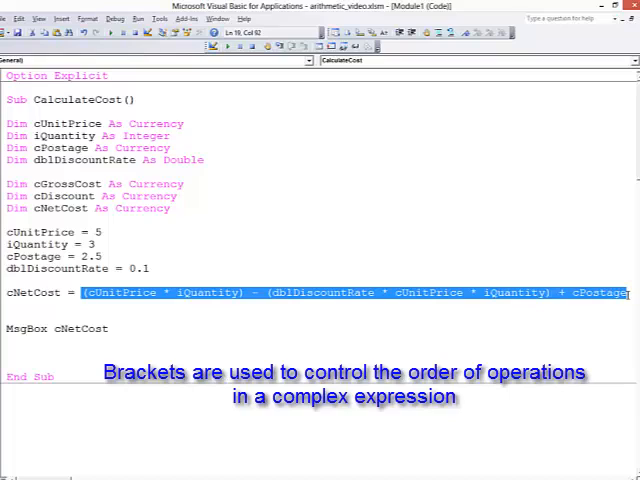
pyautogui.moveTo(291, 308)
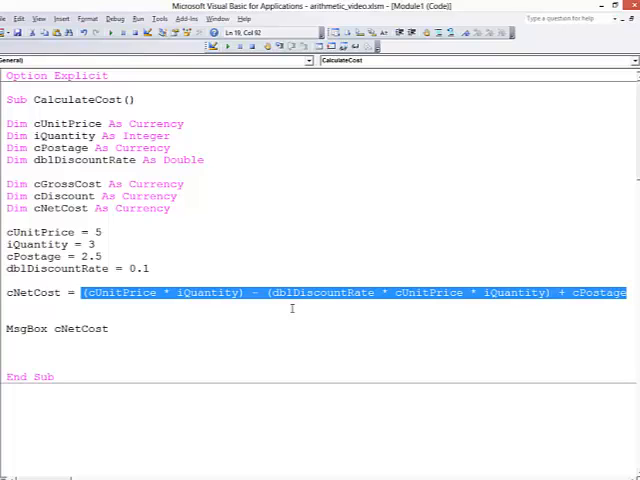
# Review the bracketed cNetCost expression, checking the minus, discount term and cPostage.
pyautogui.click(283, 305)
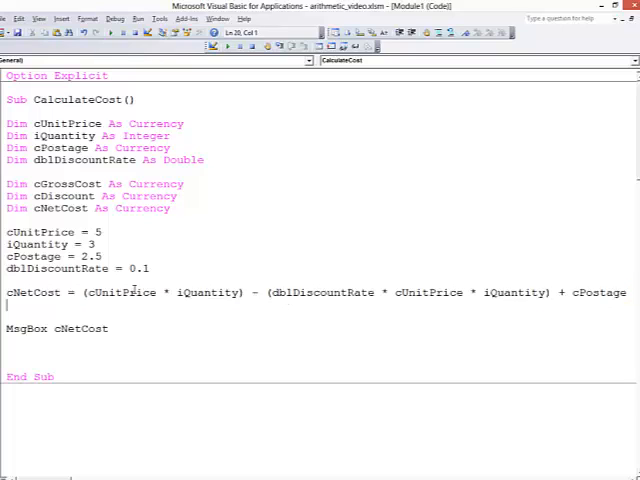
pyautogui.moveTo(88, 292); pyautogui.dragTo(237, 292)
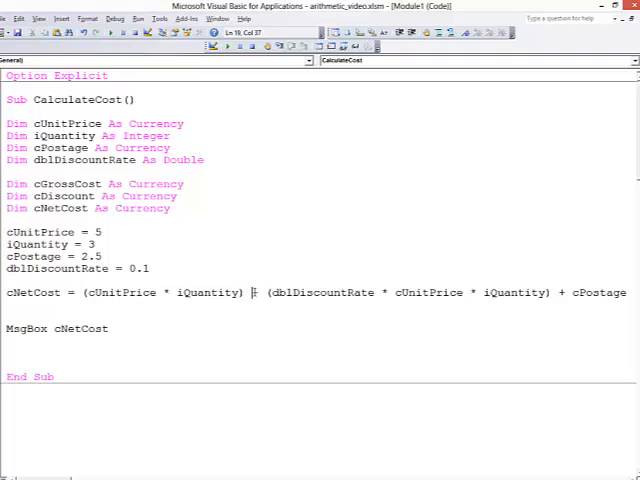
pyautogui.write('-')
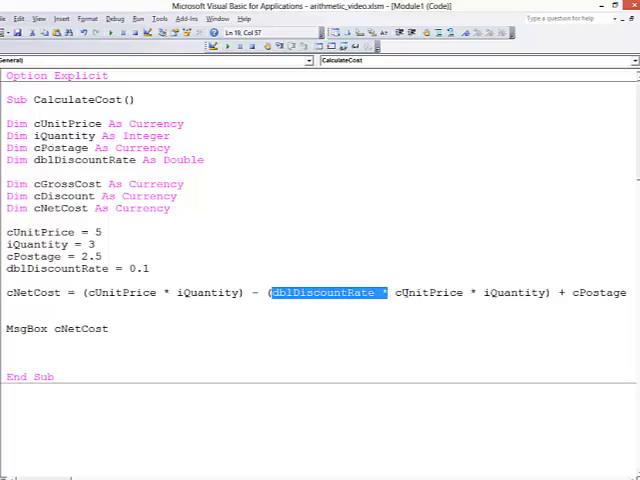
pyautogui.moveTo(385, 292); pyautogui.dragTo(545, 292)
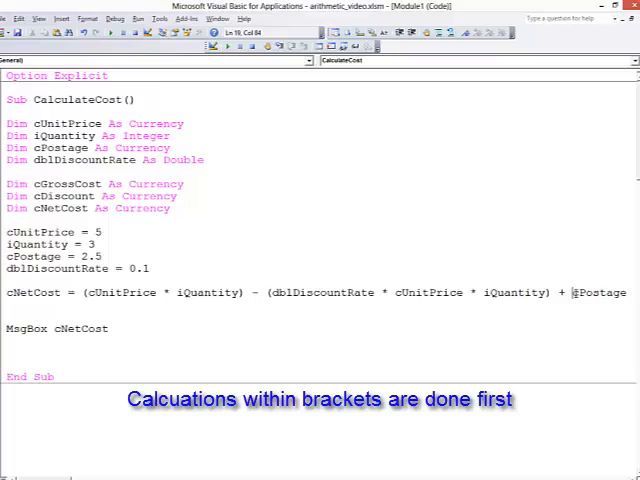
pyautogui.doubleClick(601, 292)
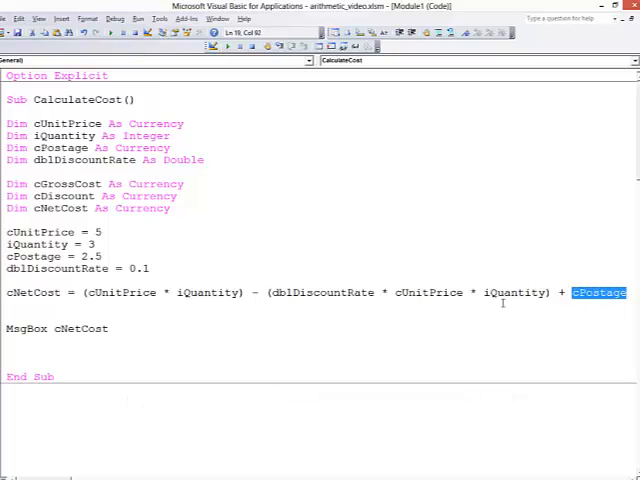
pyautogui.moveTo(120, 282)
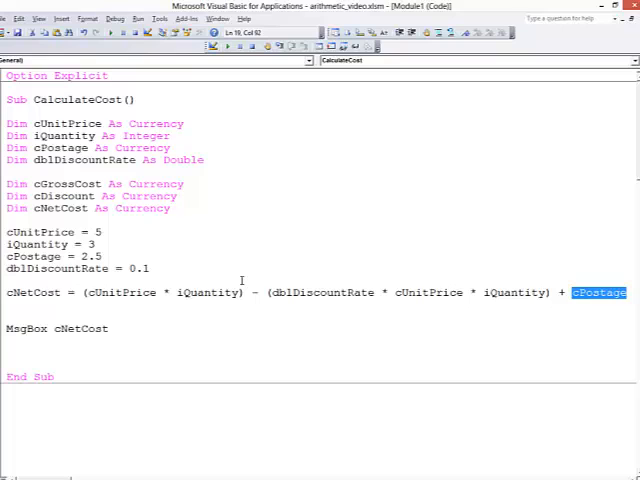
pyautogui.moveTo(228, 255)
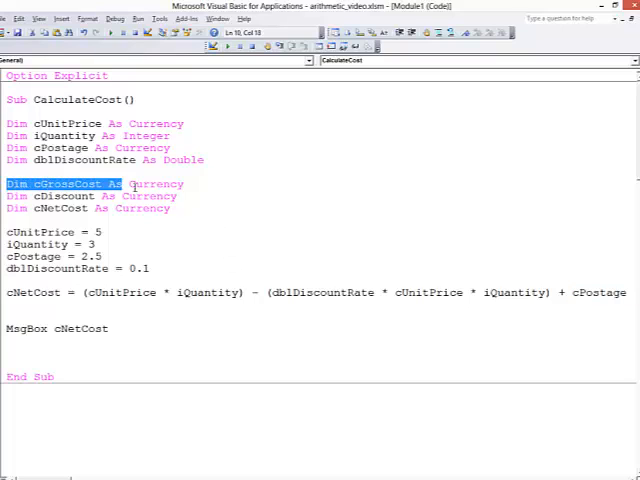
# Delete the Dim cGrossCost As Currency declaration line.
pyautogui.press('Delete')
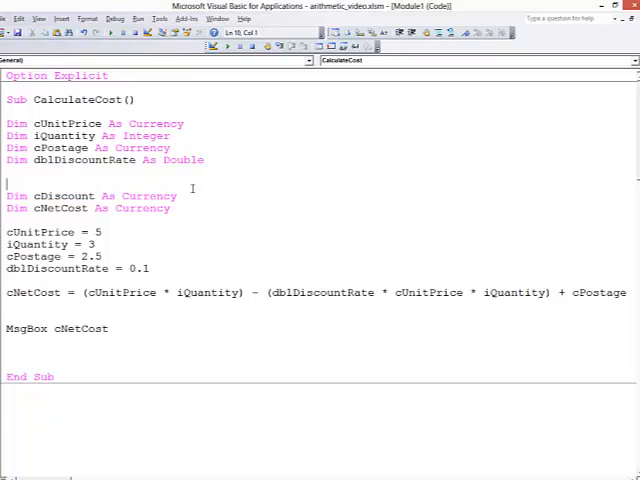